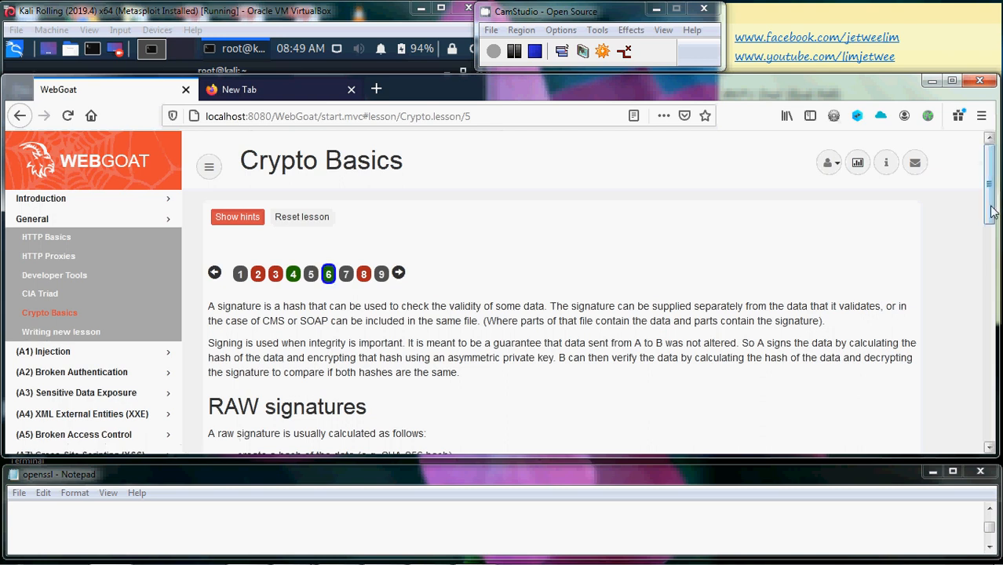
# - Scroll past the signature sections to the Assignment with its modulus field
pyautogui.scroll(-3)
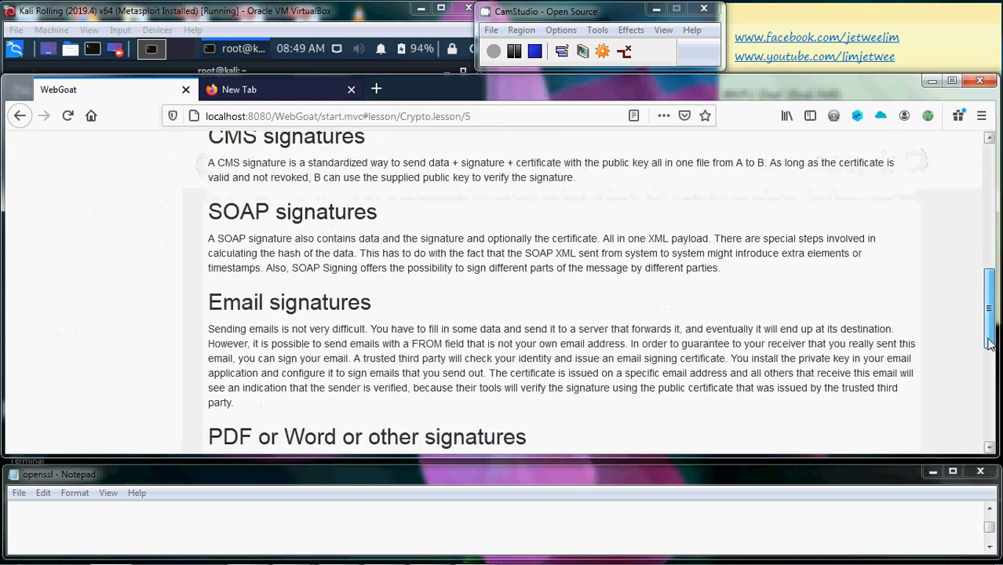
pyautogui.scroll(-3)
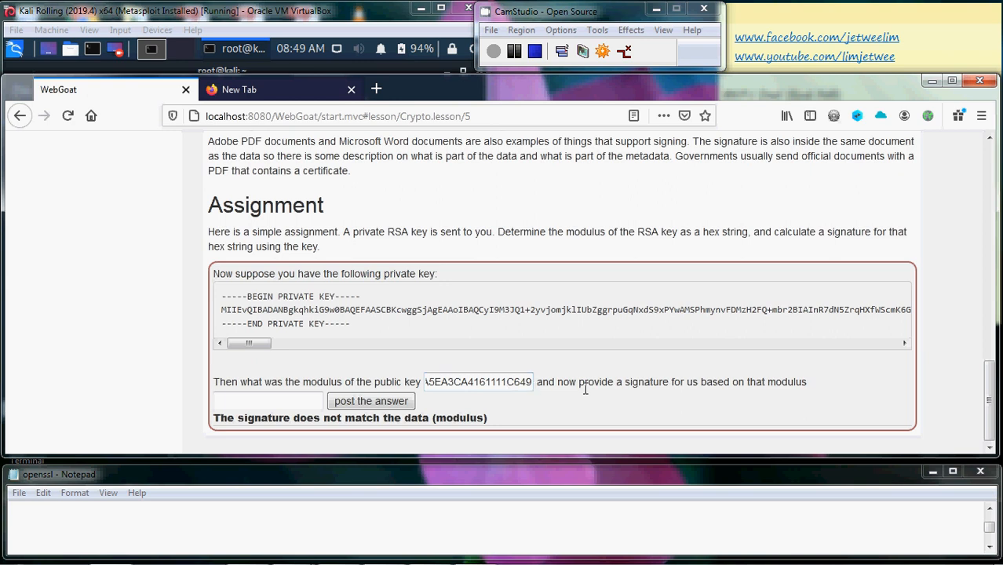
pyautogui.moveTo(651, 401)
pyautogui.write('echo -n "..." | openssl dgst -sign test.key -sha256 -out sign.sha256')
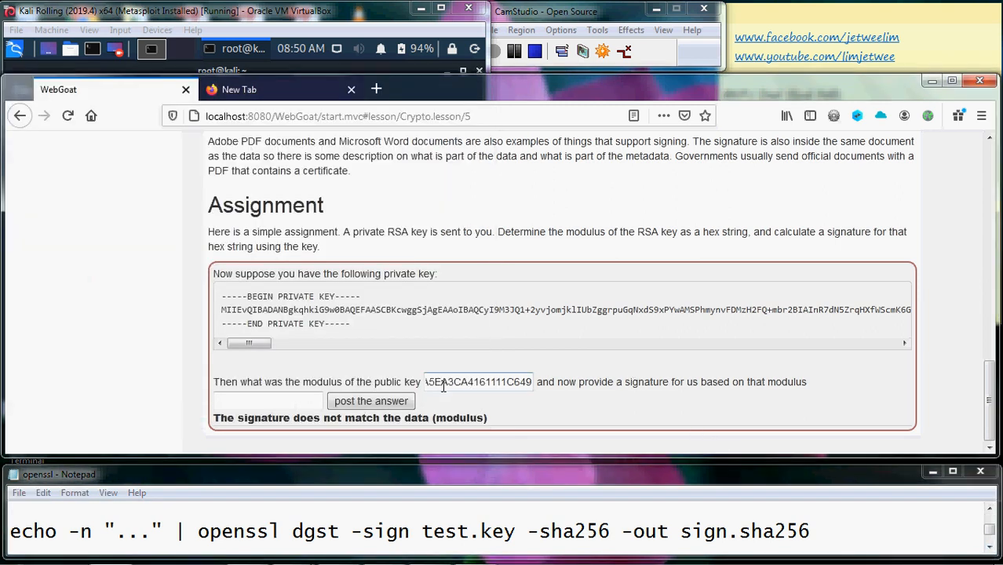
# - Select the modulus hex string in the answer field and copy it to the clipboard
pyautogui.doubleClick(477, 382)
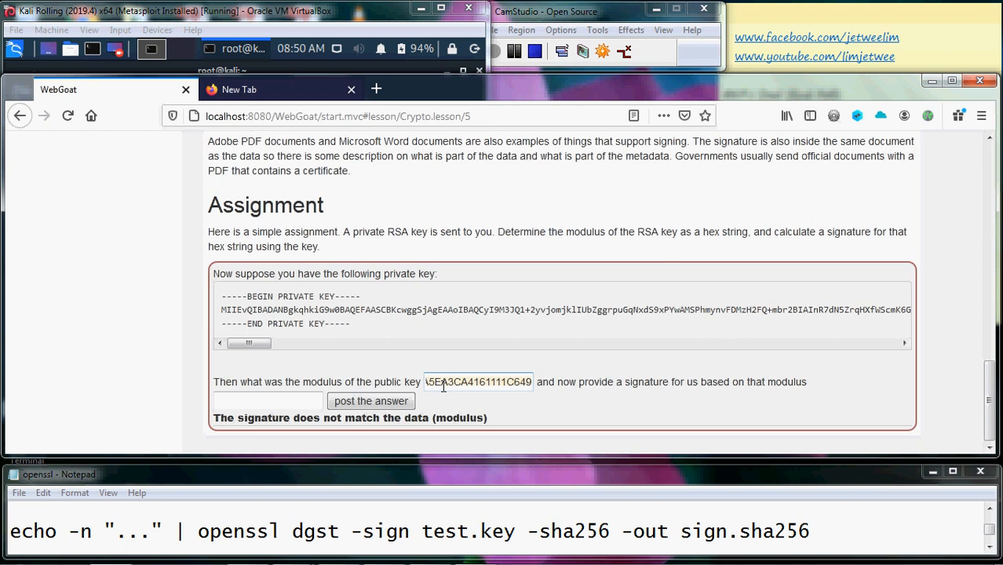
pyautogui.rightClick(479, 383)
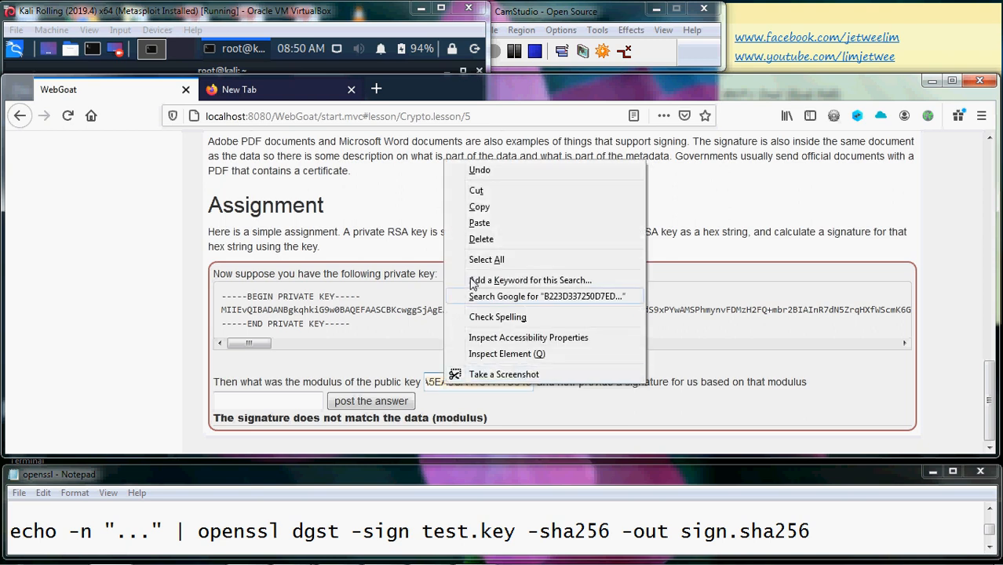
pyautogui.moveTo(480, 206)
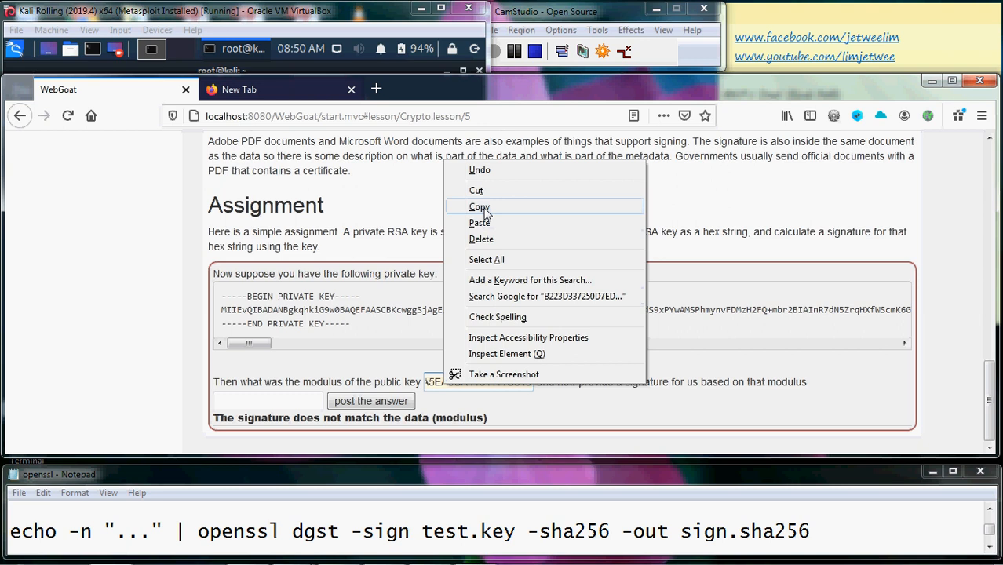
pyautogui.click(479, 206)
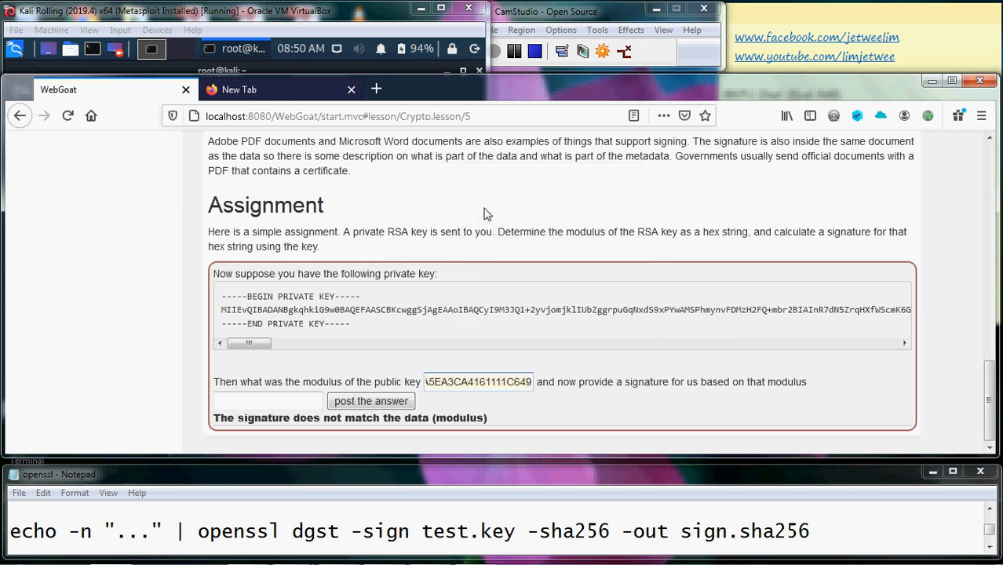
pyautogui.moveTo(298, 18)
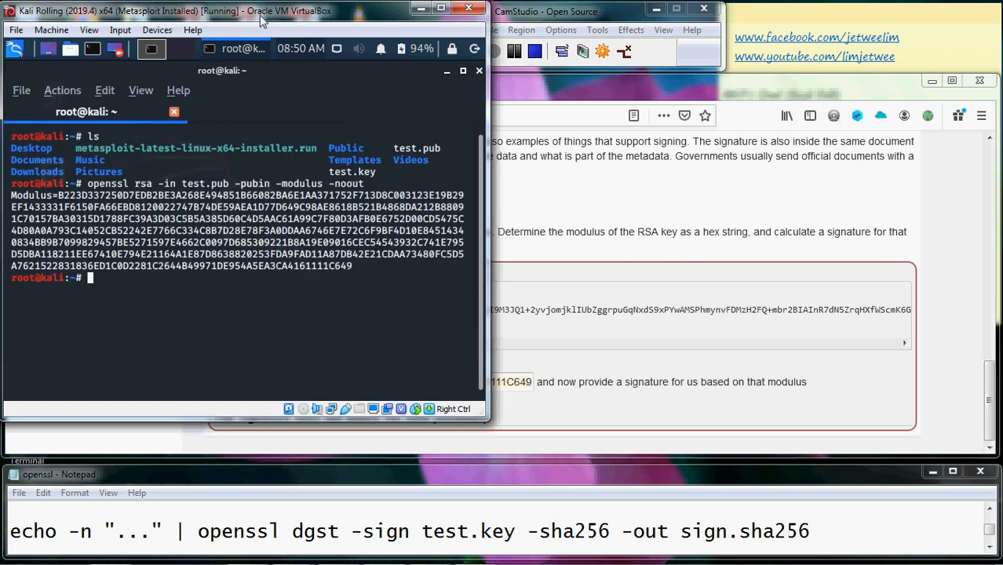
# - Switch to the Kali terminal, opening and dismissing the VirtualBox Devices menu
pyautogui.click(157, 29)
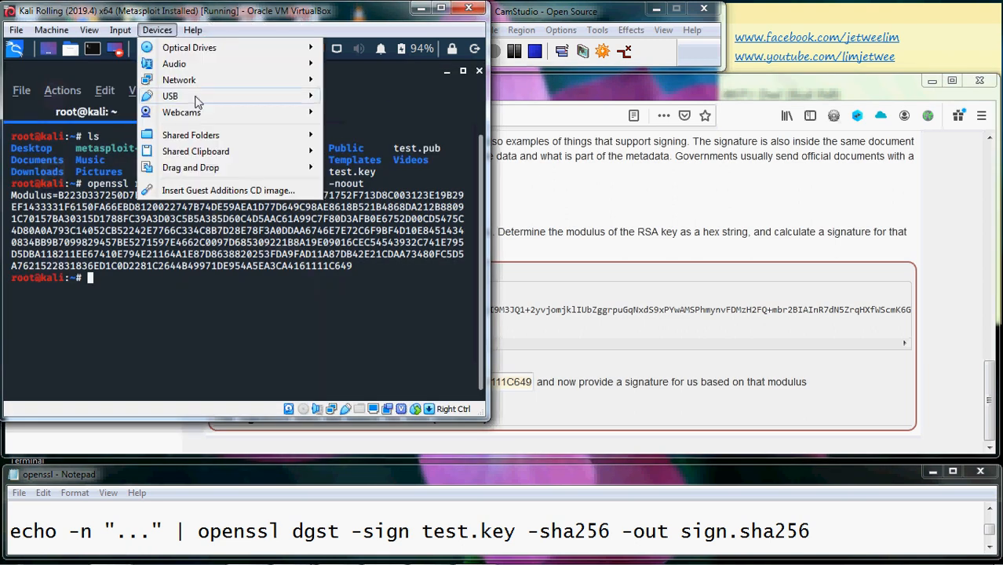
pyautogui.click(196, 151)
pyautogui.write('cle')
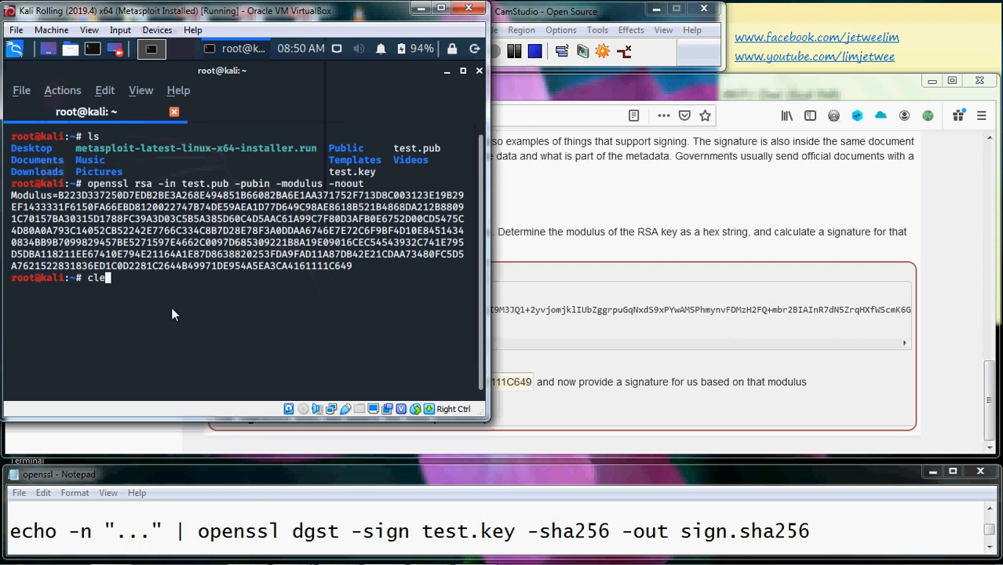
# - Clear the terminal and start an echo -n command holding the pasted, quoted modulus
pyautogui.press('Return')
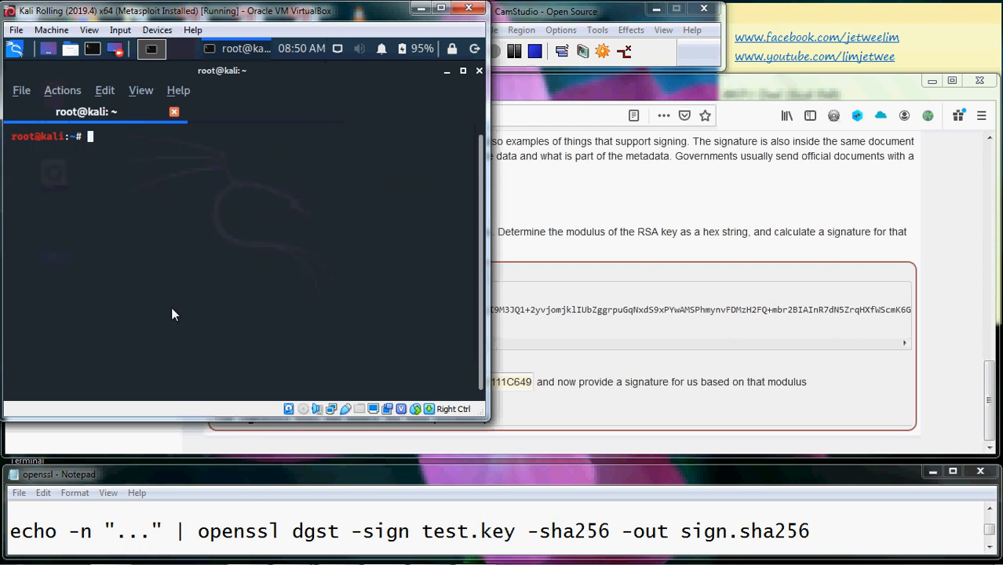
pyautogui.write('echo')
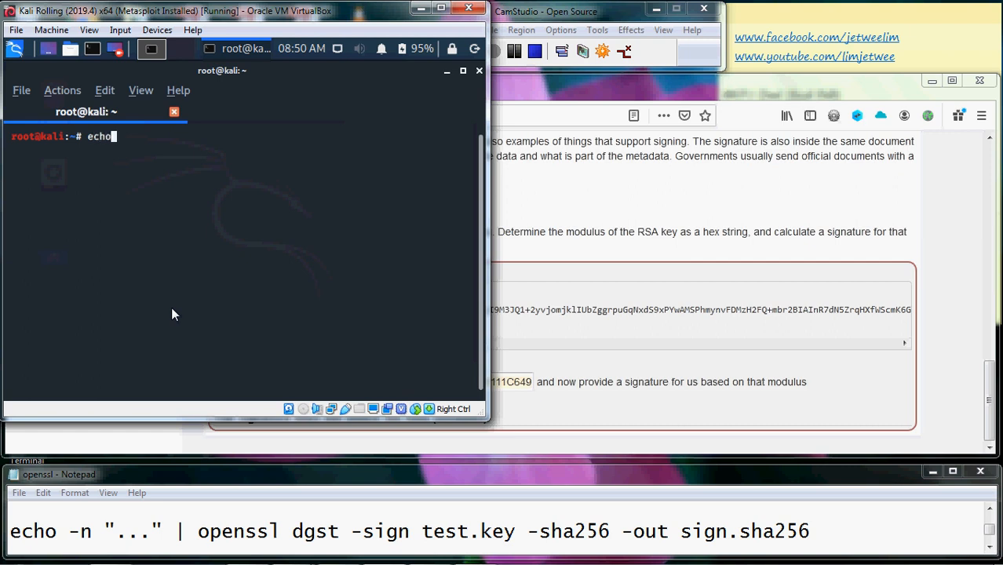
pyautogui.write('-')
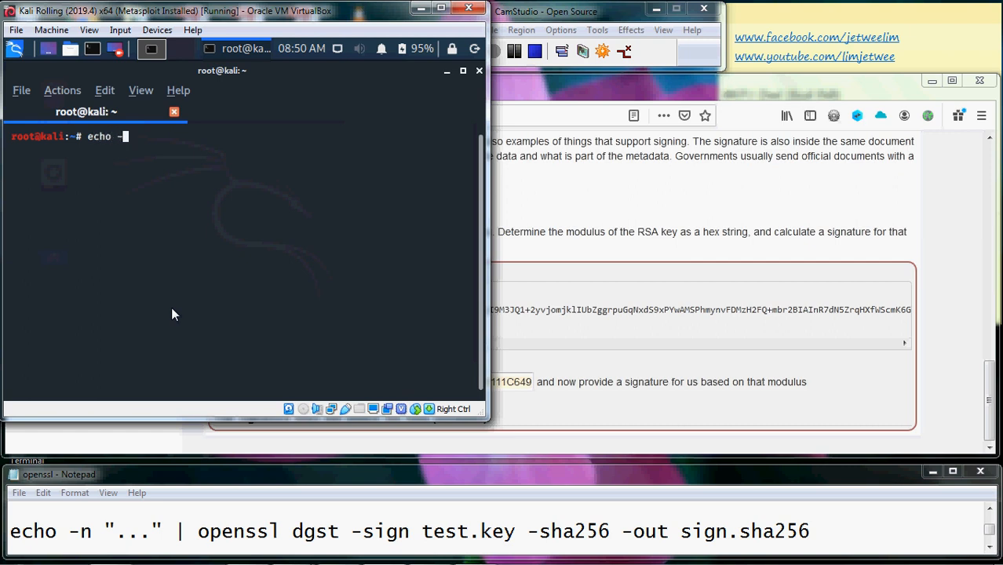
pyautogui.write('n')
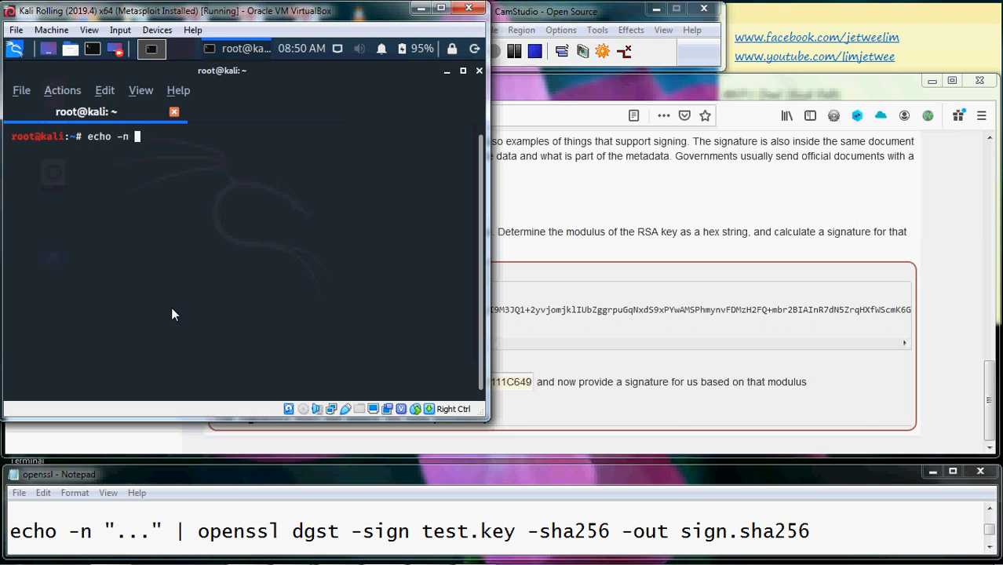
pyautogui.write('"')
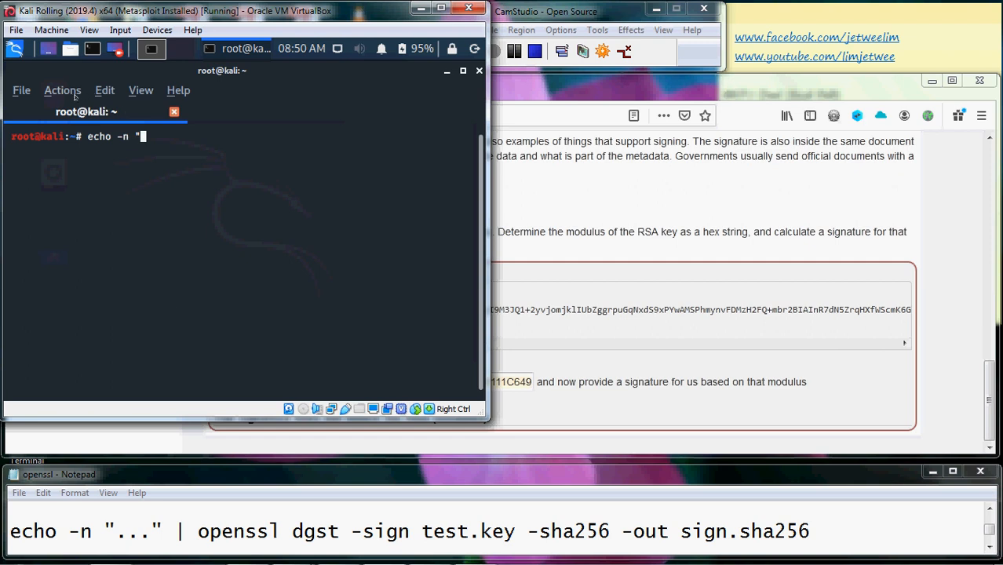
pyautogui.click(104, 90)
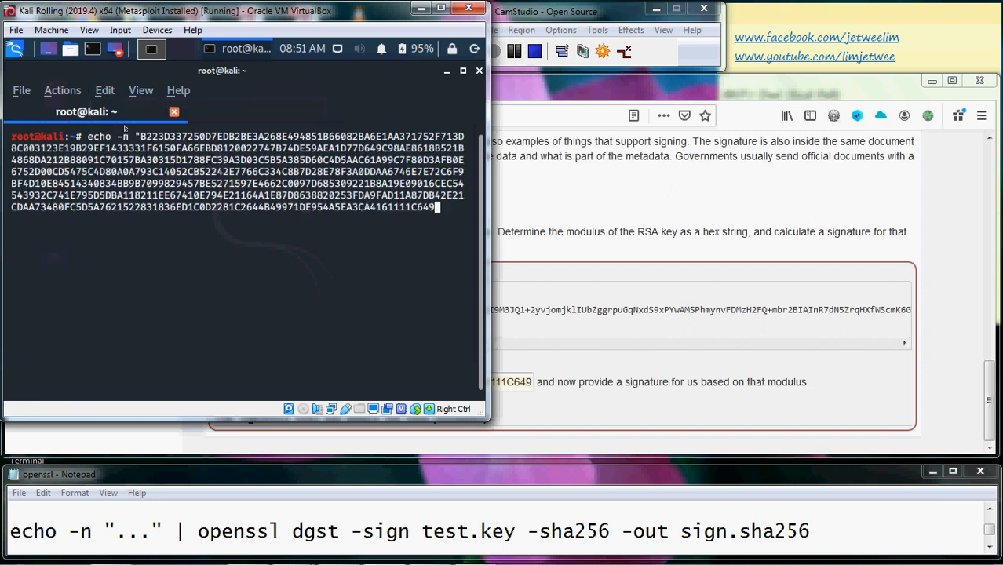
pyautogui.moveTo(328, 221)
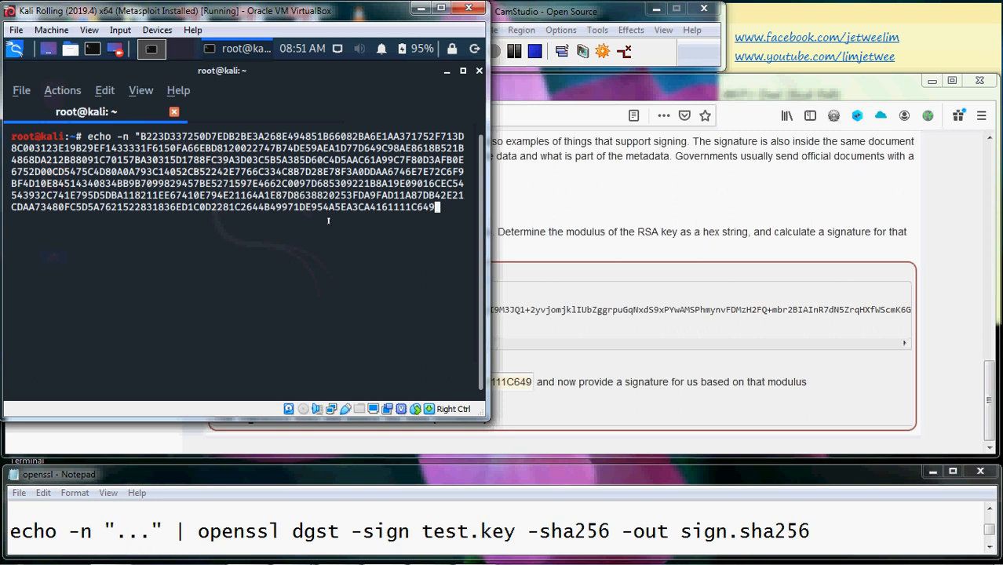
# - Pipe the modulus into openssl dgst -sign test.key -sha256 -out sign.sha256
pyautogui.write('" | open')
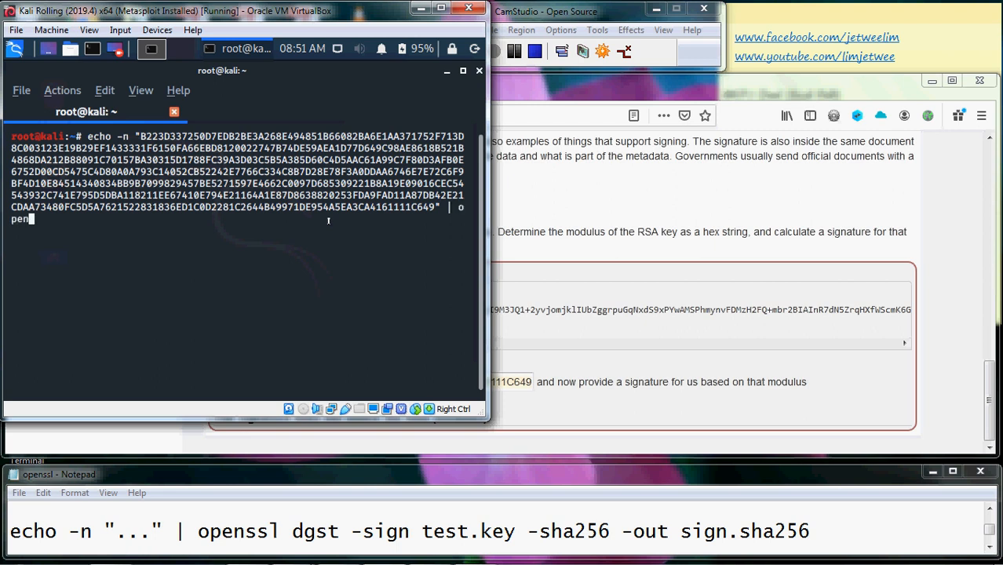
pyautogui.write('ssl')
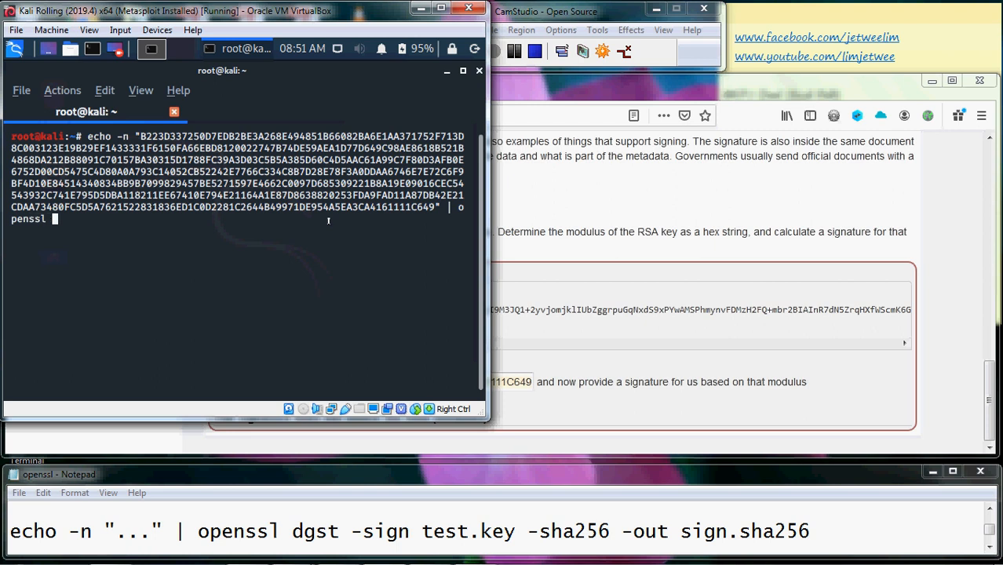
pyautogui.write('dgst')
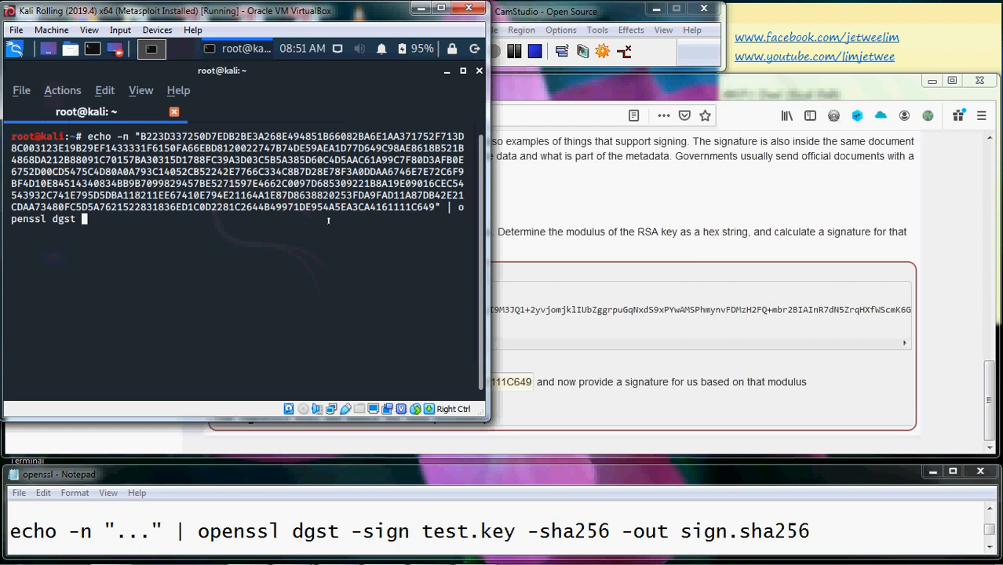
pyautogui.write('-s')
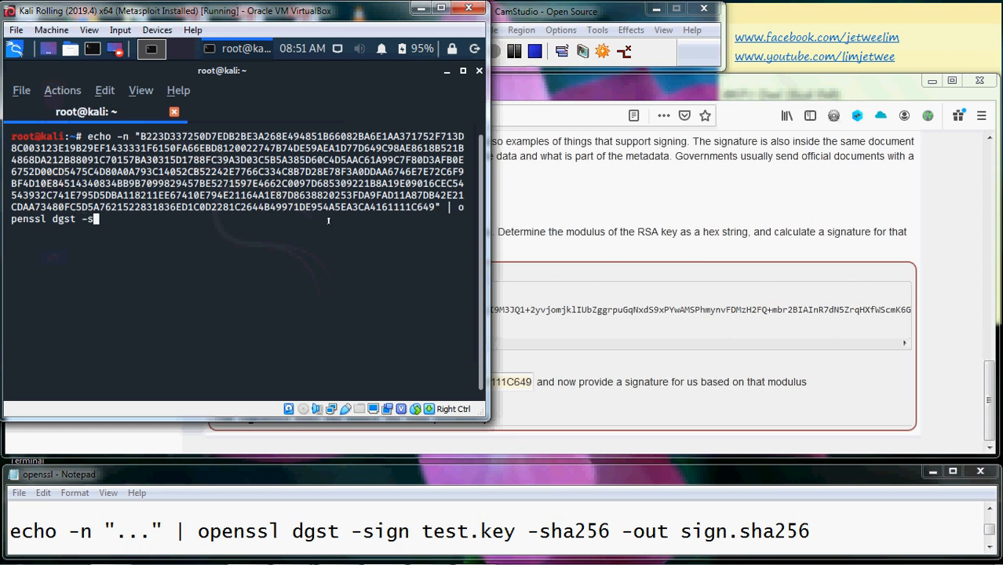
pyautogui.write('ign')
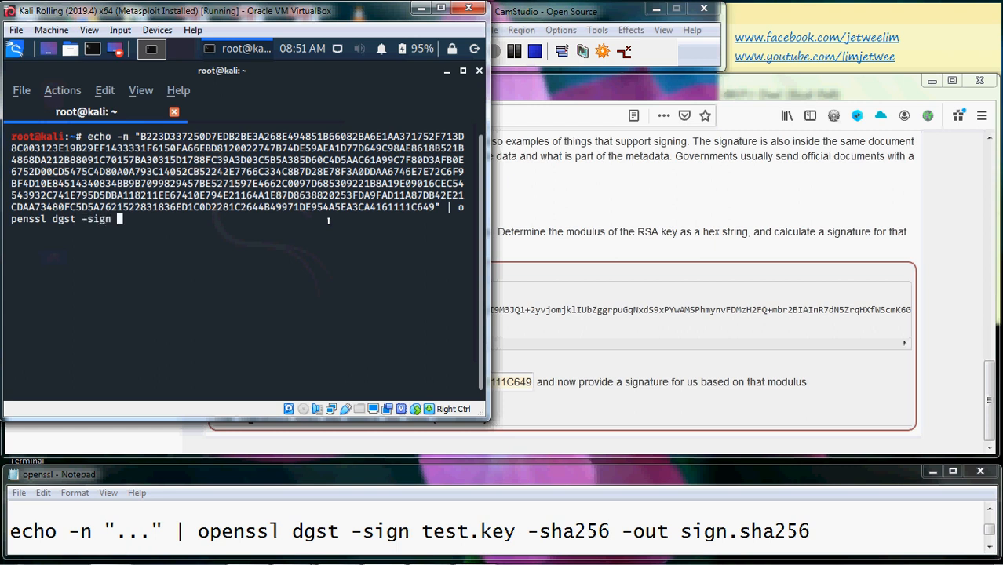
pyautogui.write('test')
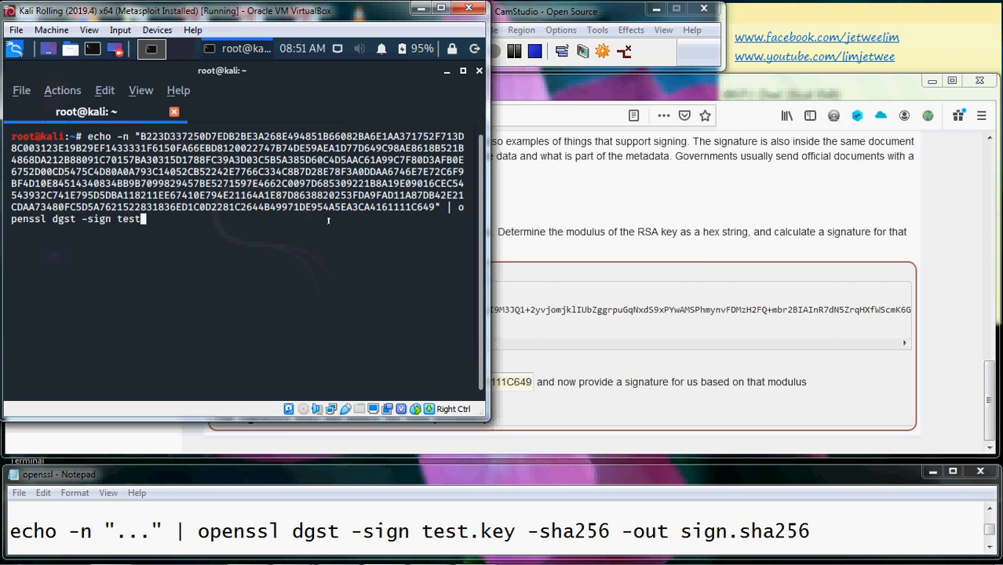
pyautogui.write('.key')
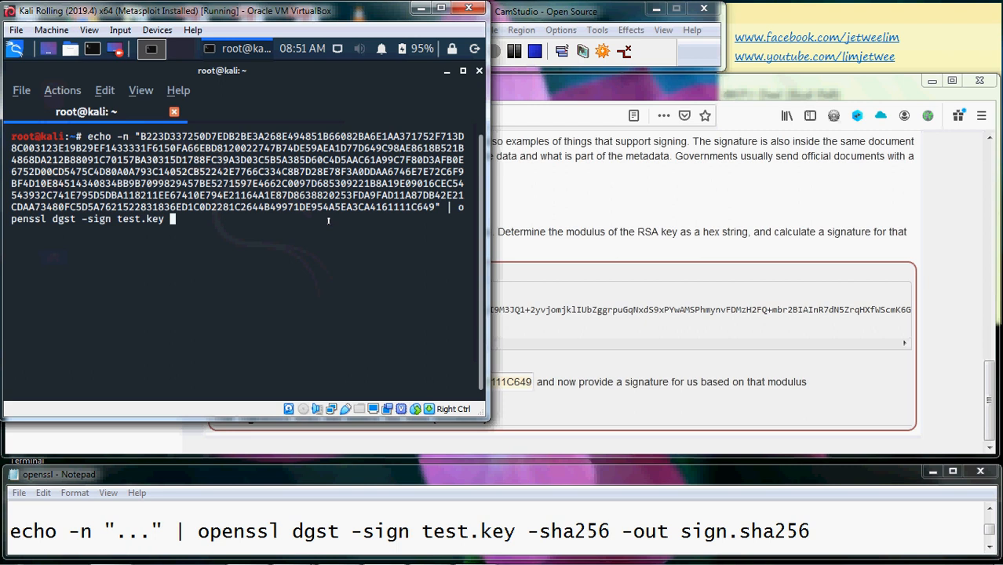
pyautogui.write('-sh')
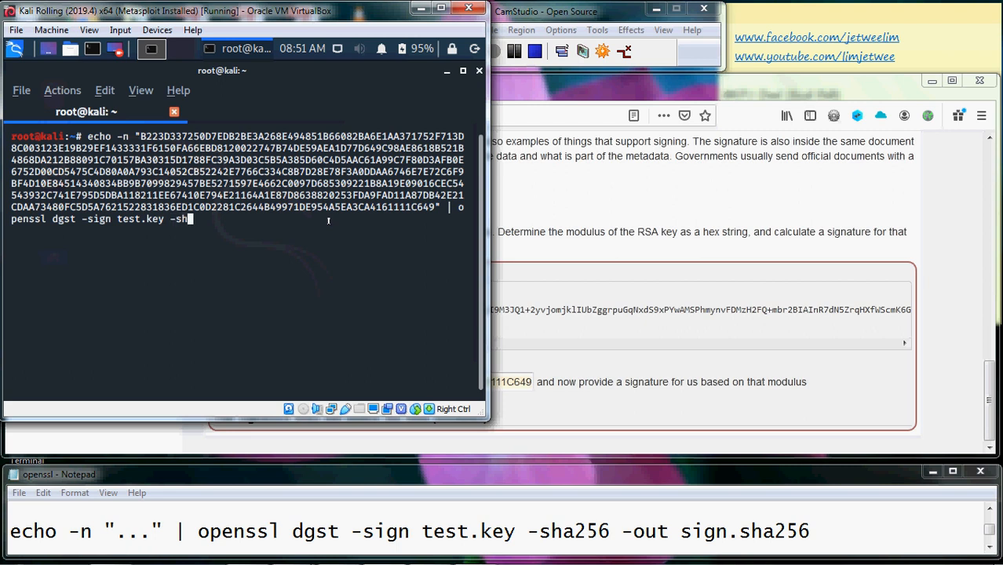
pyautogui.write('256')
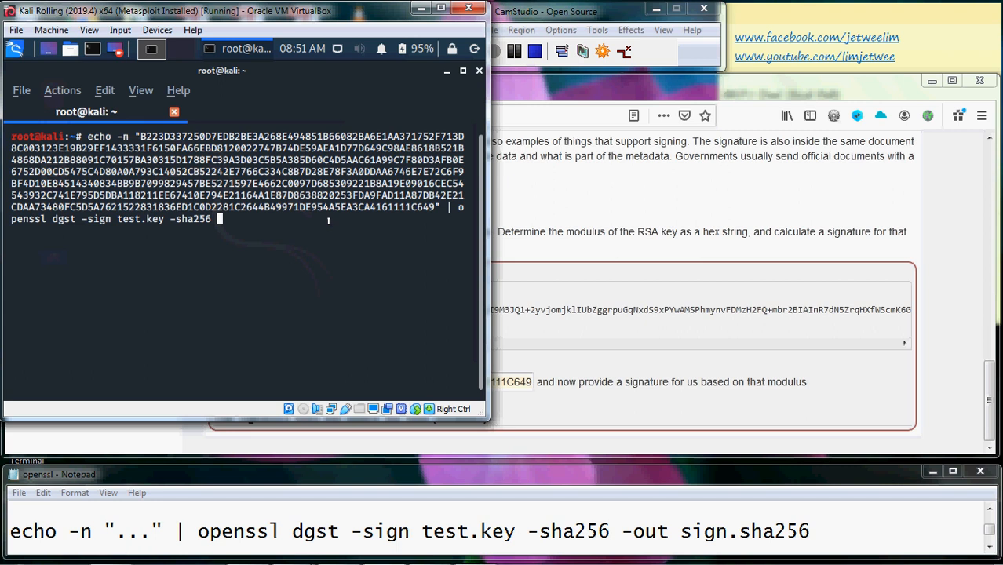
pyautogui.write('-out')
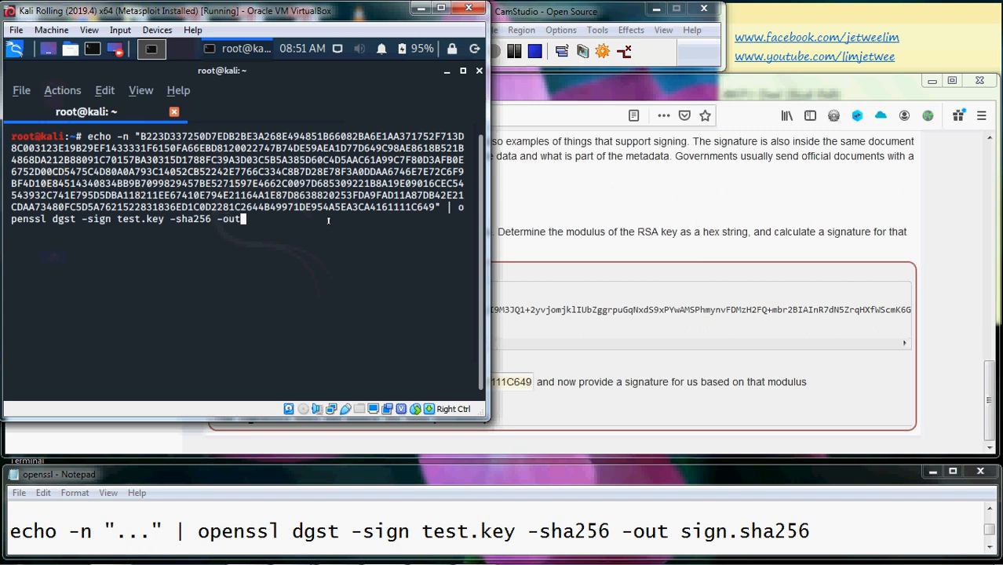
pyautogui.write('sign')
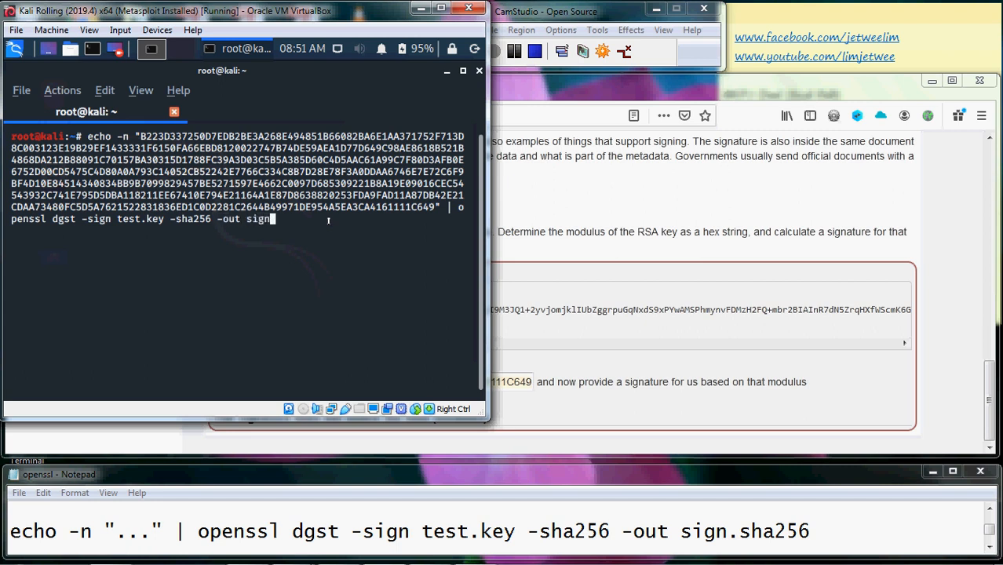
pyautogui.write('.sha256')
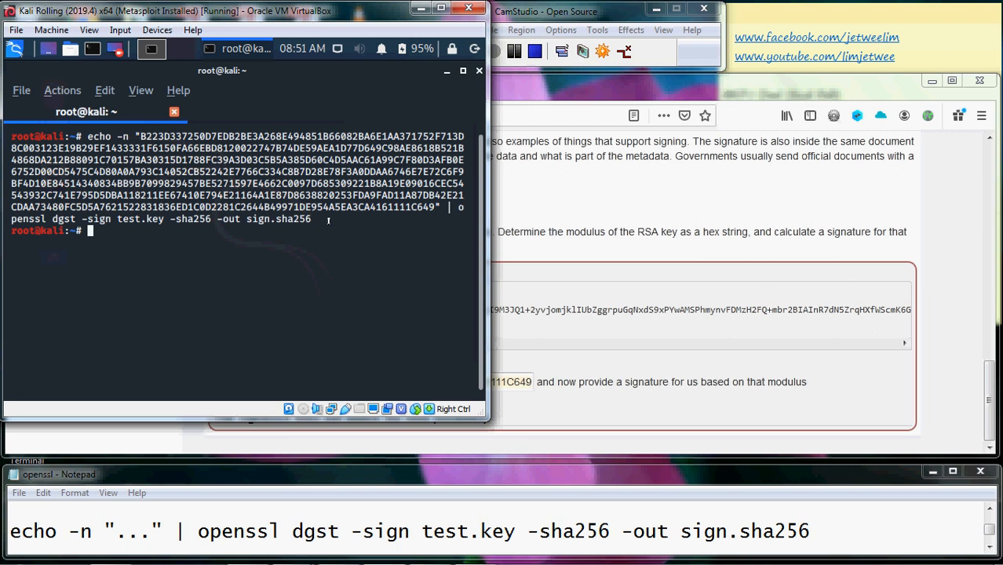
# - List the home directory to confirm sign.sha256 exists, then clear the screen
pyautogui.write('ls')
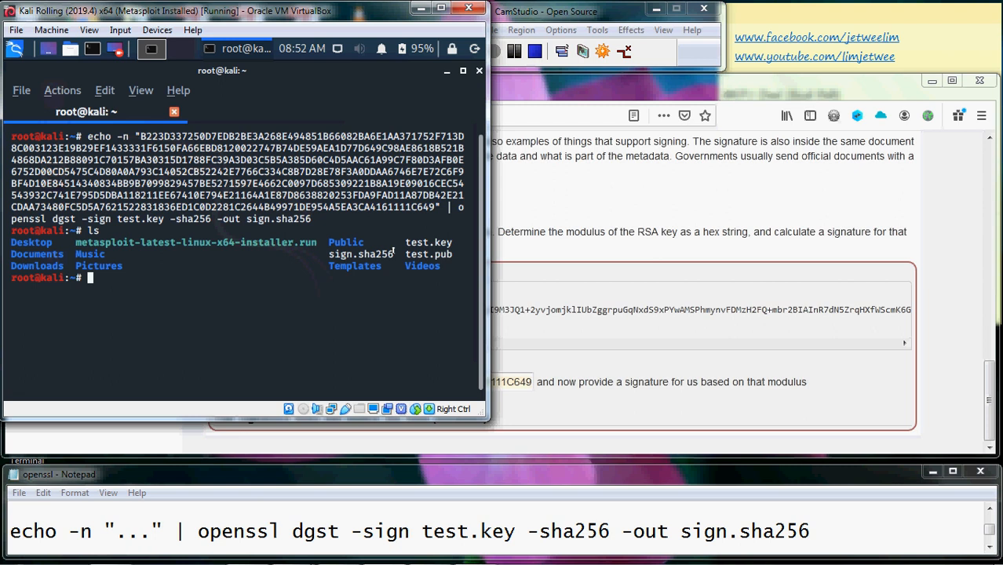
pyautogui.doubleClick(362, 254)
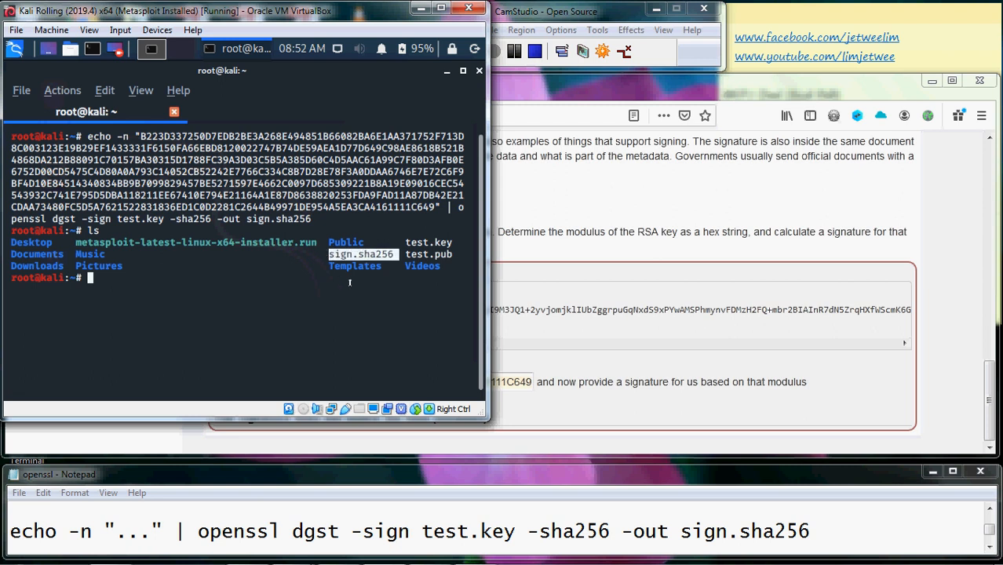
pyautogui.moveTo(371, 310)
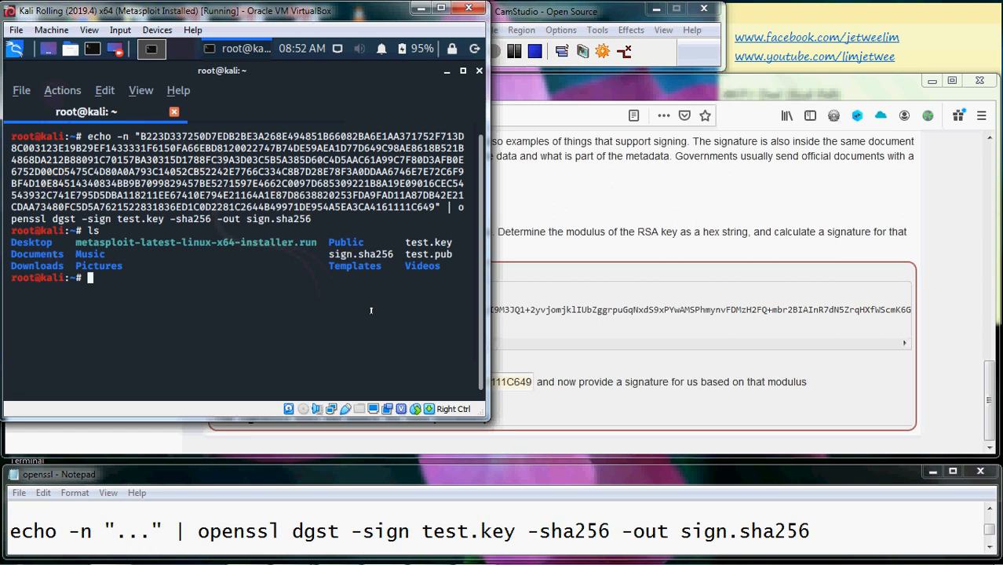
pyautogui.write('clear')
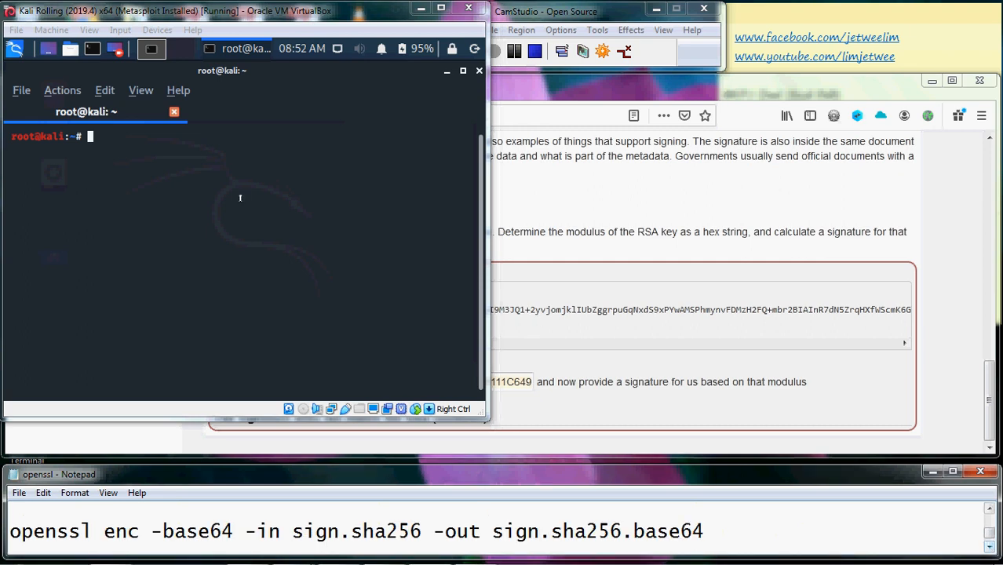
# - Base64-encode sign.sha256 into sign.sha256.base64 with openssl enc and confirm it with ls
pyautogui.write('opens')
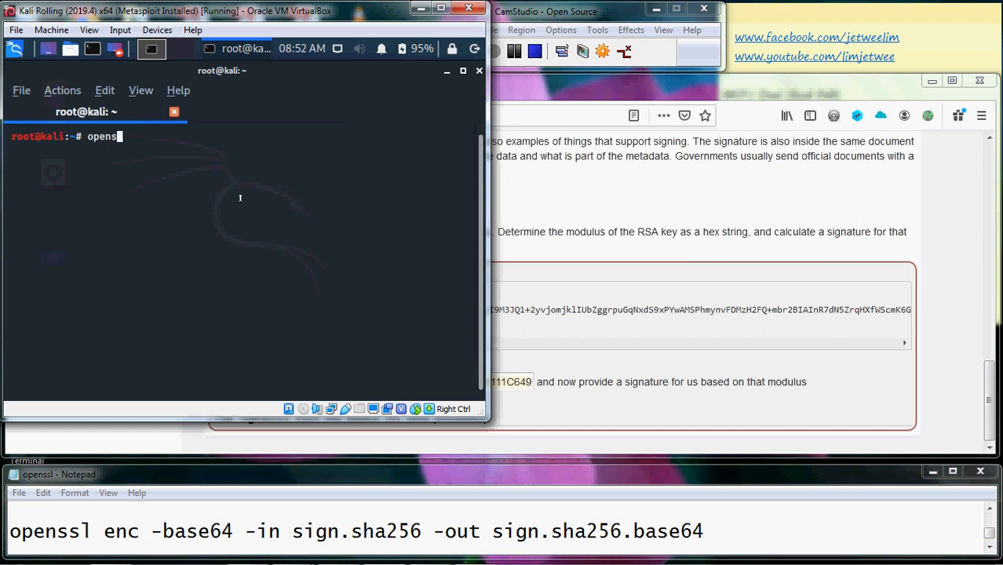
pyautogui.write('l')
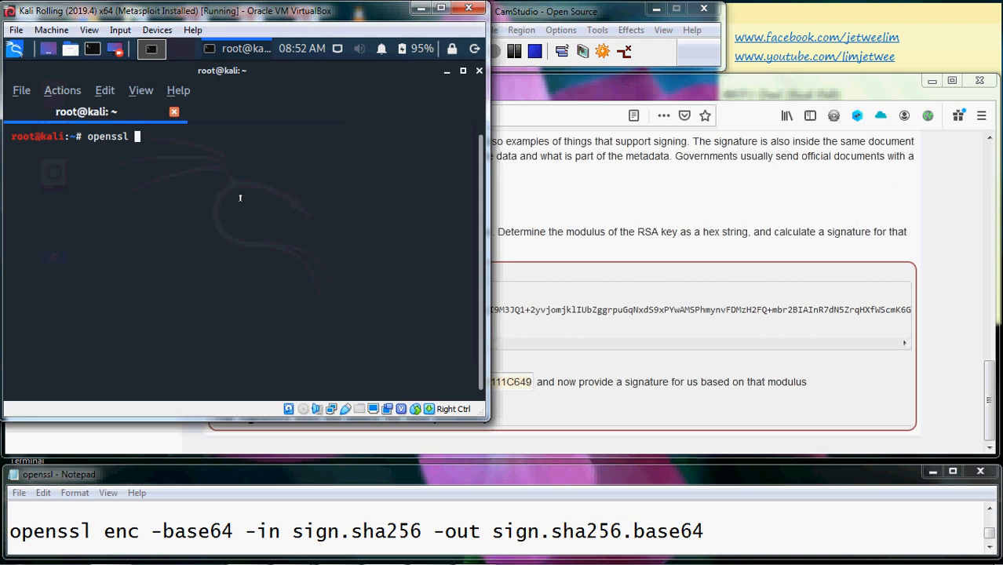
pyautogui.write('enc -')
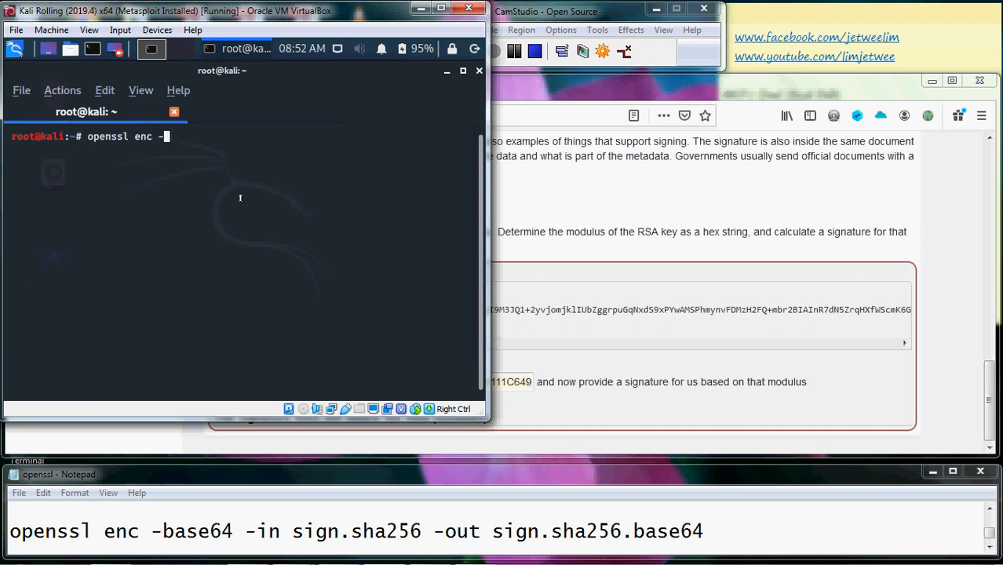
pyautogui.write('base64 -in')
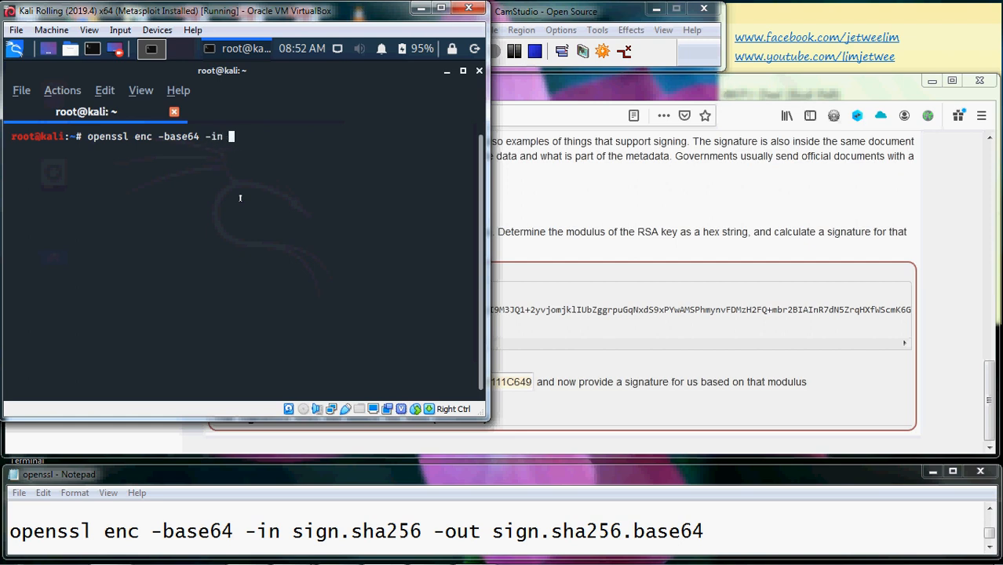
pyautogui.write('sign.')
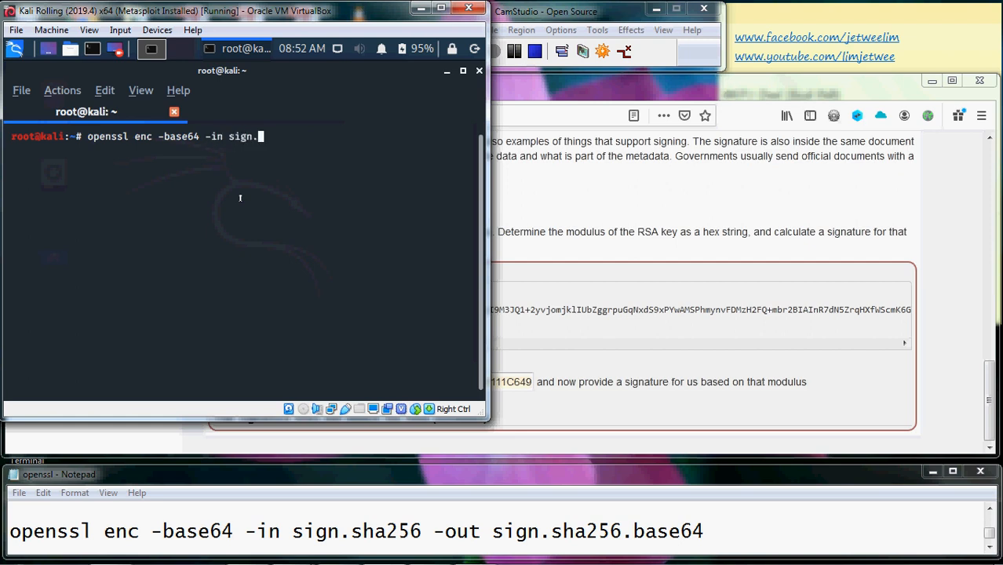
pyautogui.write('sha256')
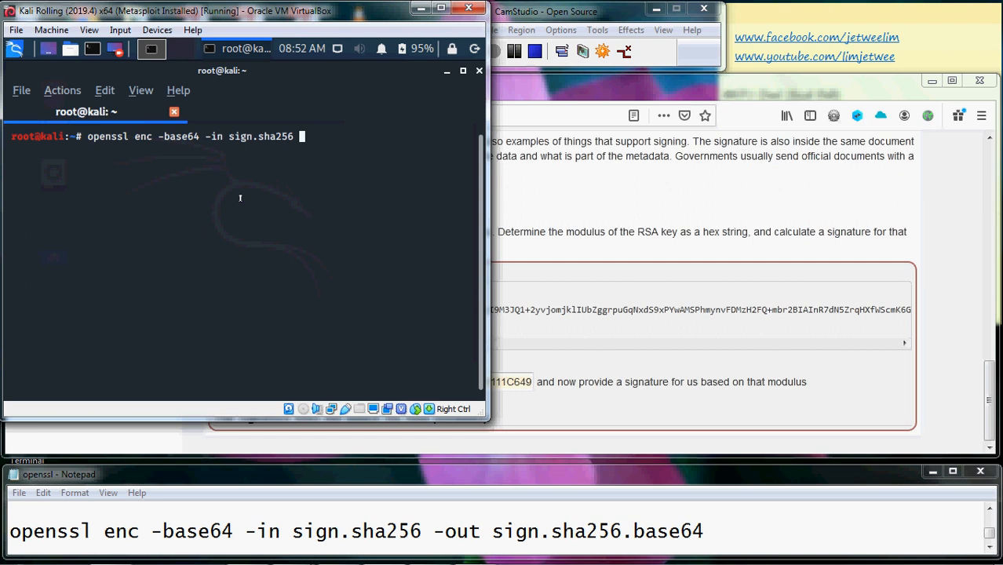
pyautogui.write('-')
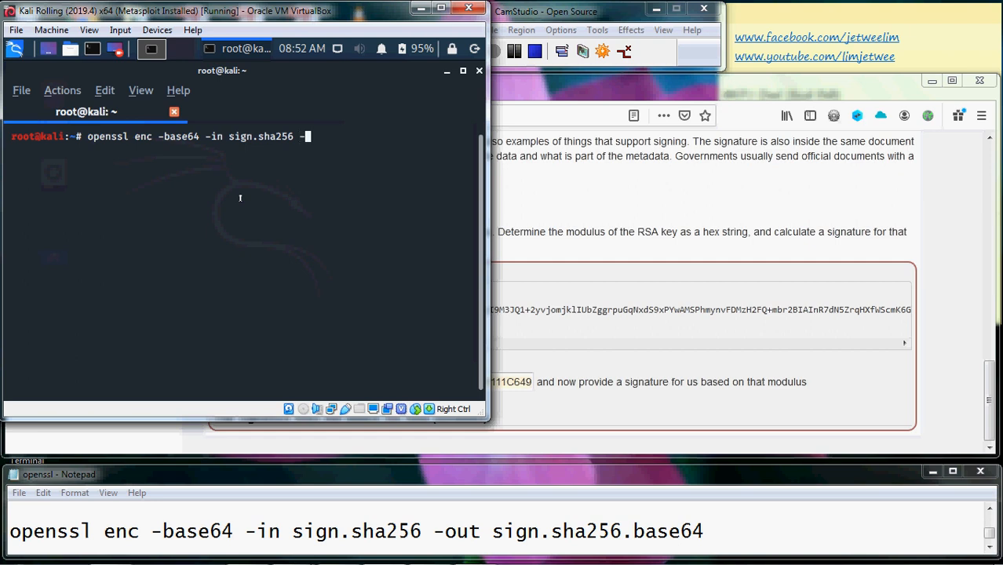
pyautogui.write('out sign.s')
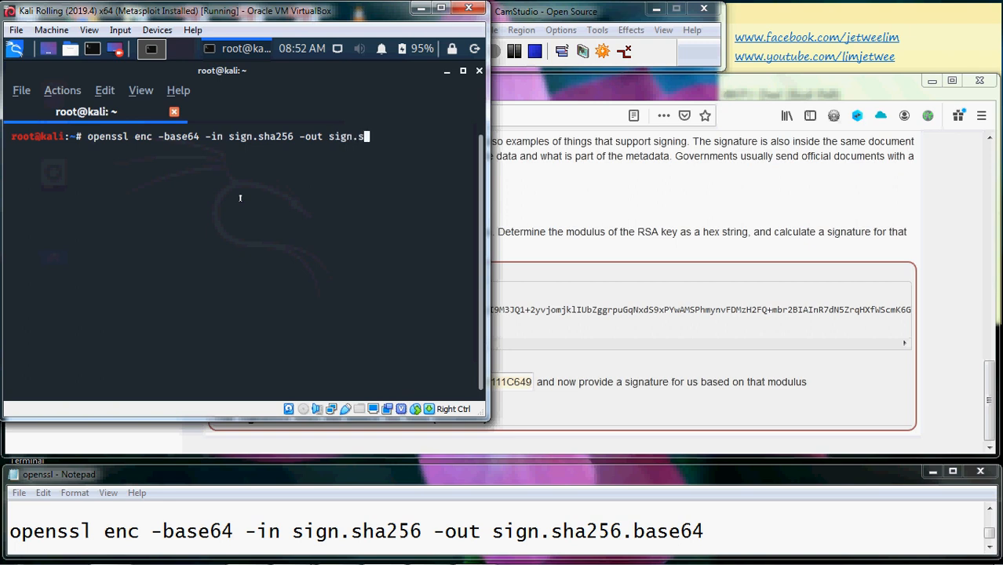
pyautogui.write('256')
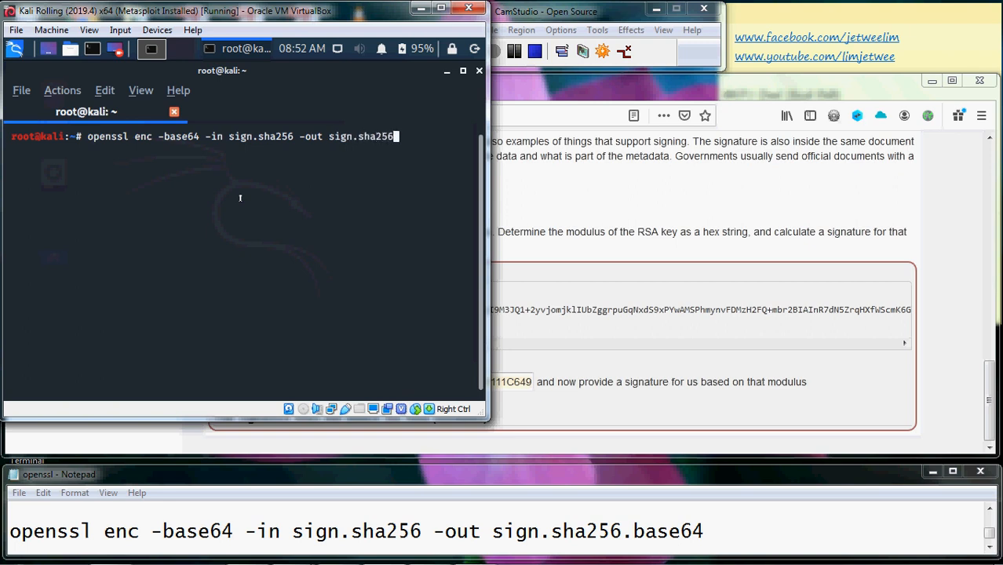
pyautogui.write('.base64')
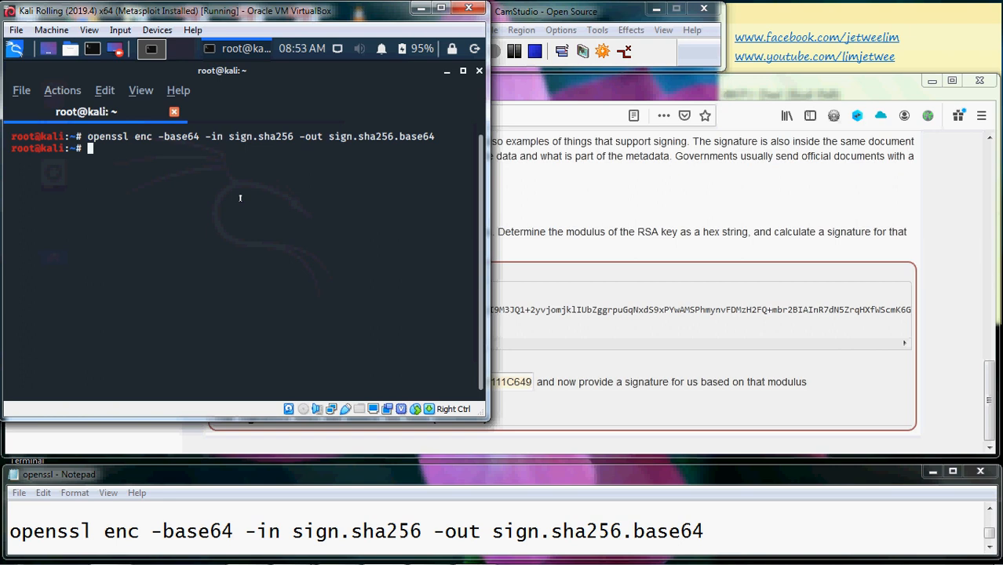
pyautogui.write('ls')
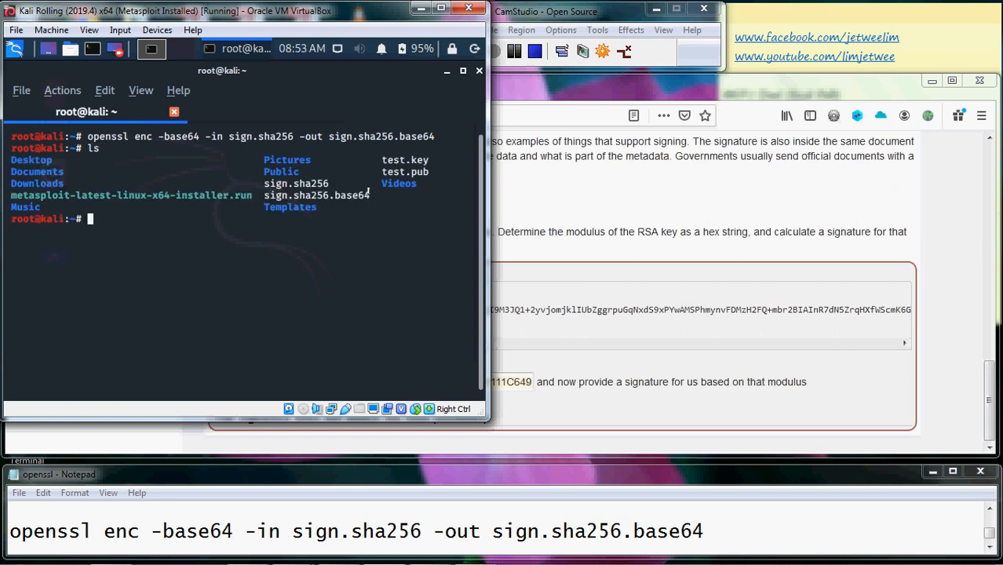
pyautogui.doubleClick(316, 195)
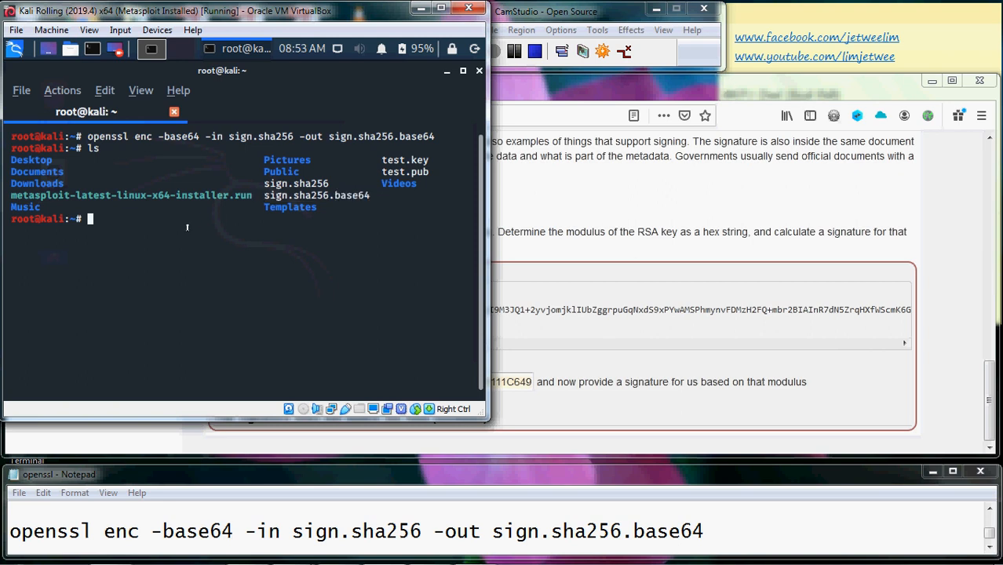
# - Print sign.sha256.base64 with cat, then select and copy the base64 signature output
pyautogui.write('cat')
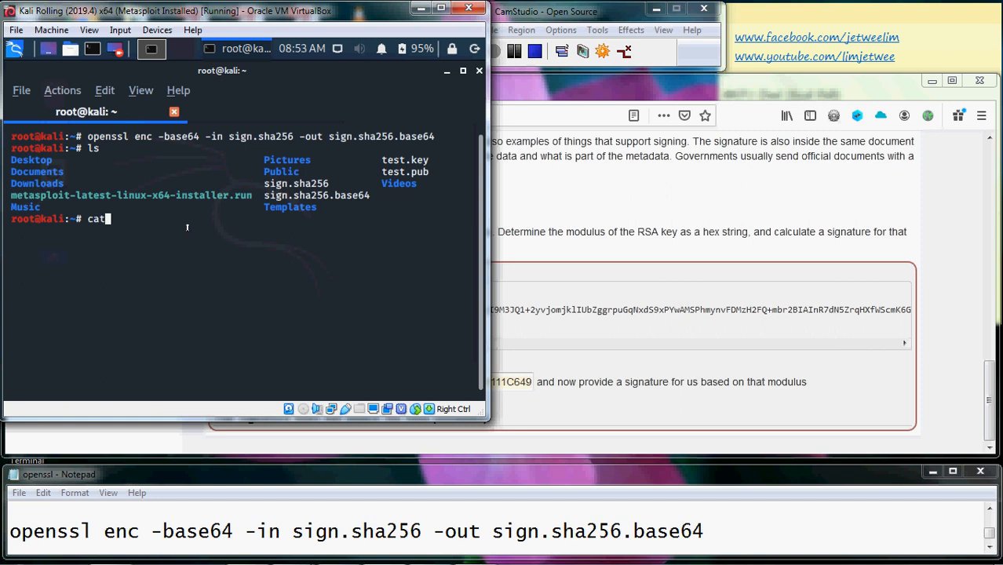
pyautogui.write('" "')
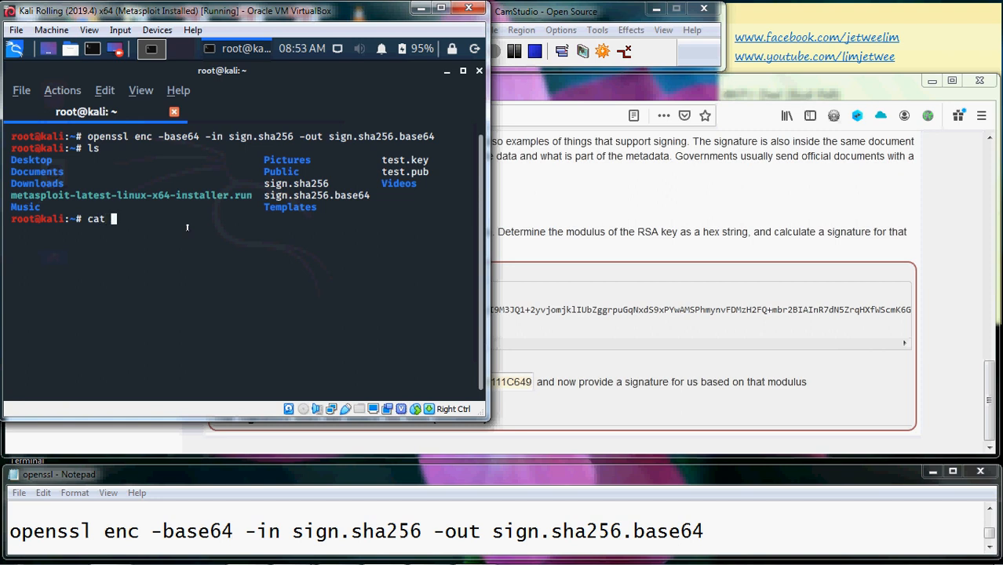
pyautogui.write('sign')
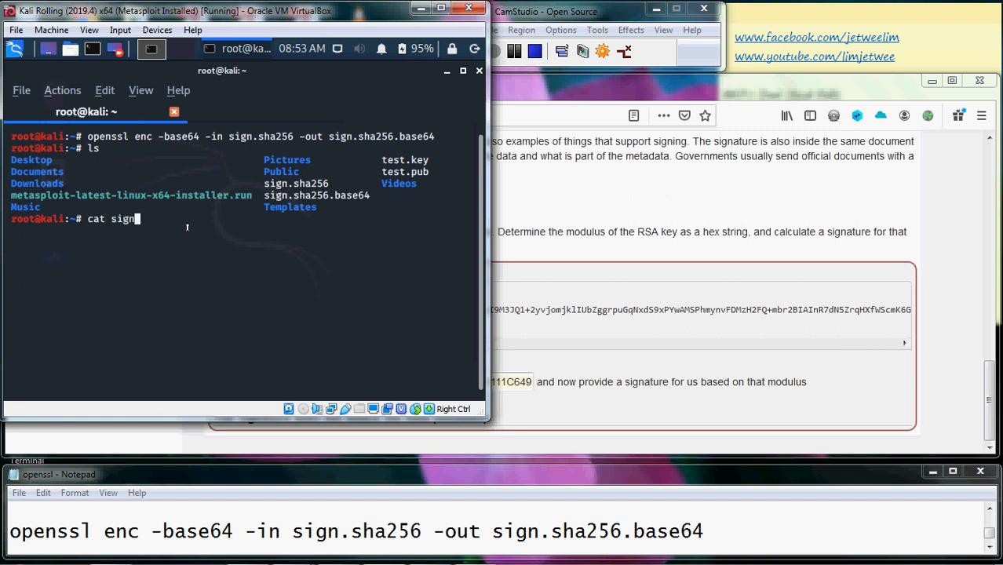
pyautogui.write('.sha256.')
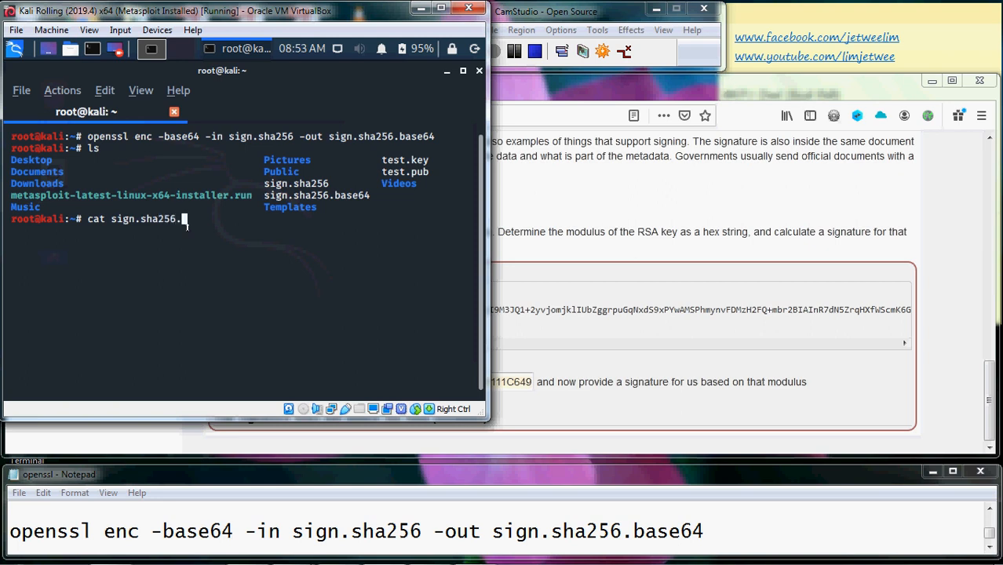
pyautogui.write('base64')
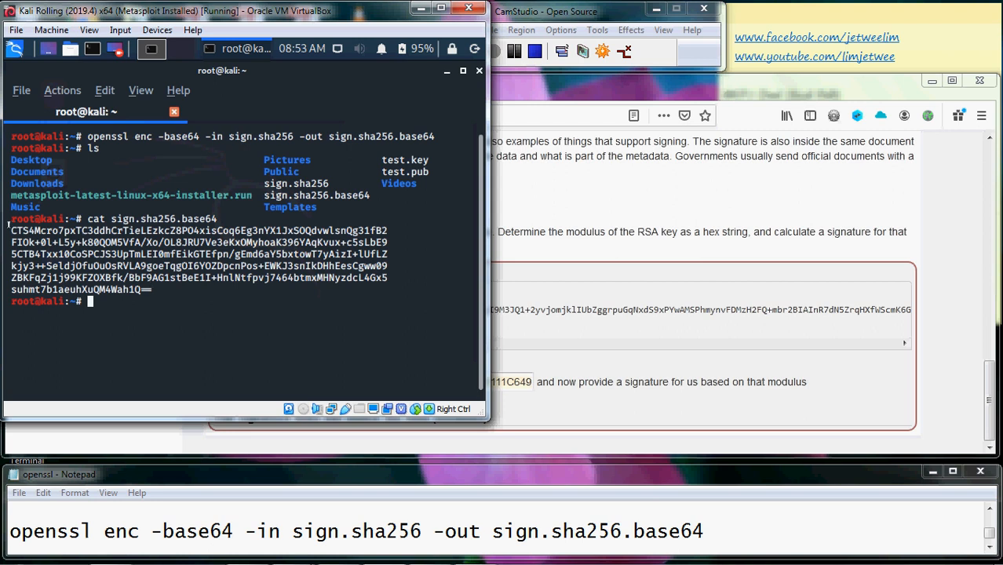
pyautogui.moveTo(12, 230); pyautogui.dragTo(149, 290)
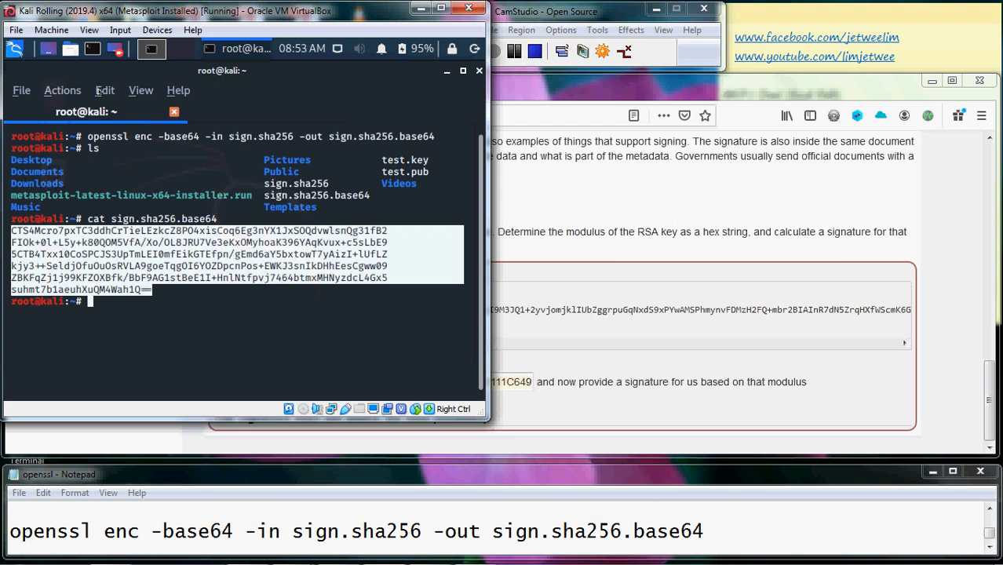
pyautogui.click(105, 90)
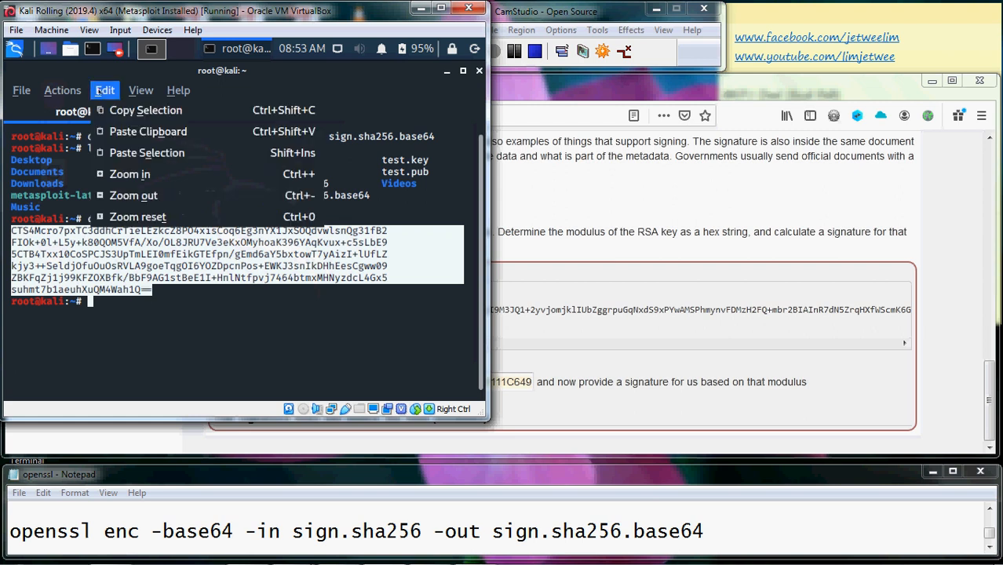
pyautogui.moveTo(145, 110)
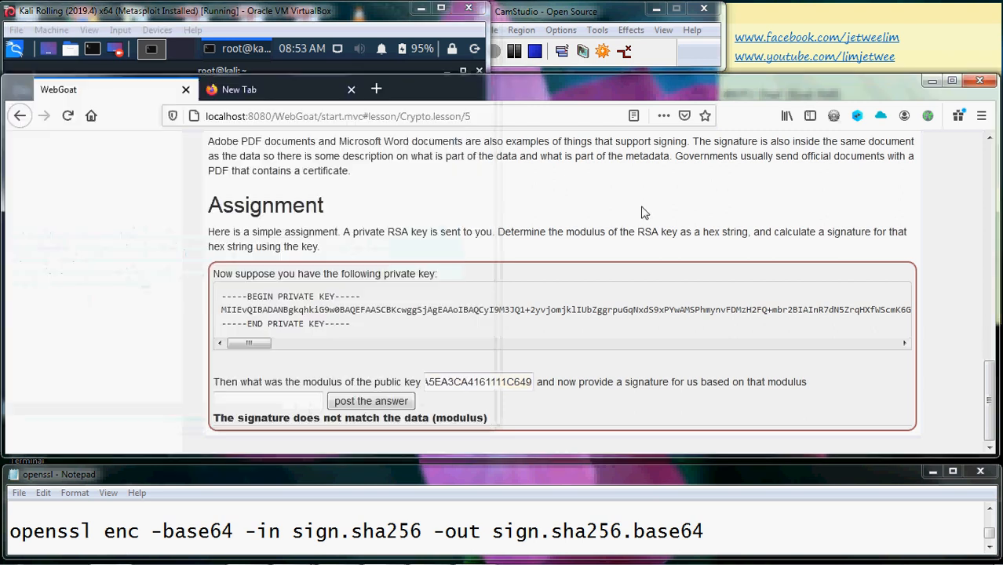
# - Paste the base64 signature into the signature field and post the answer
pyautogui.click(267, 401)
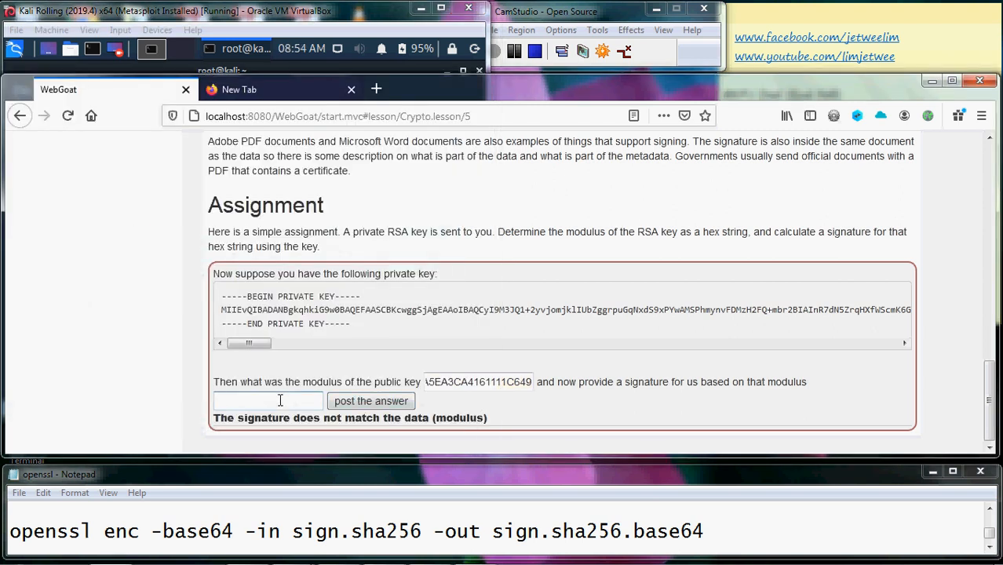
pyautogui.rightClick(281, 401)
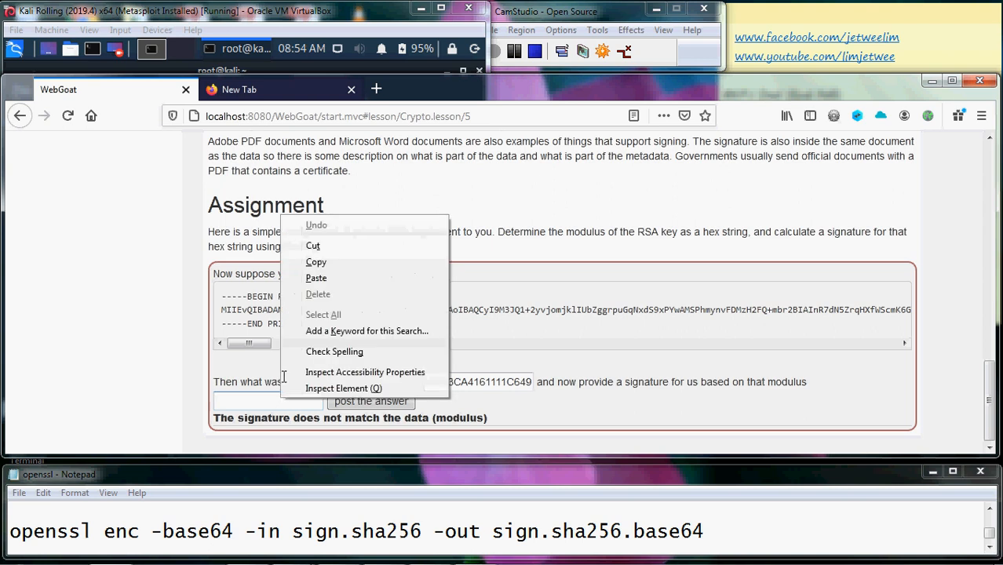
pyautogui.click(310, 286)
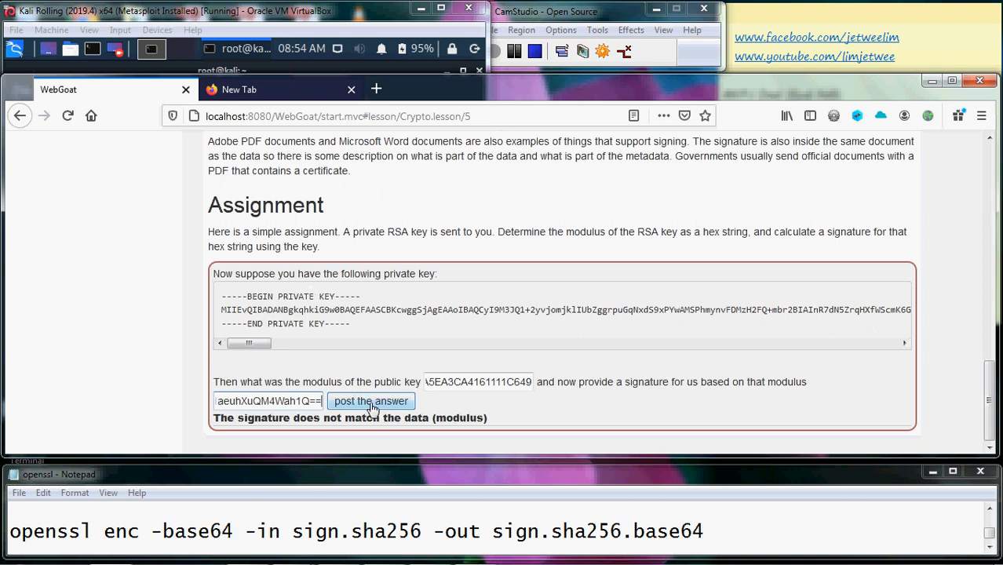
pyautogui.click(371, 401)
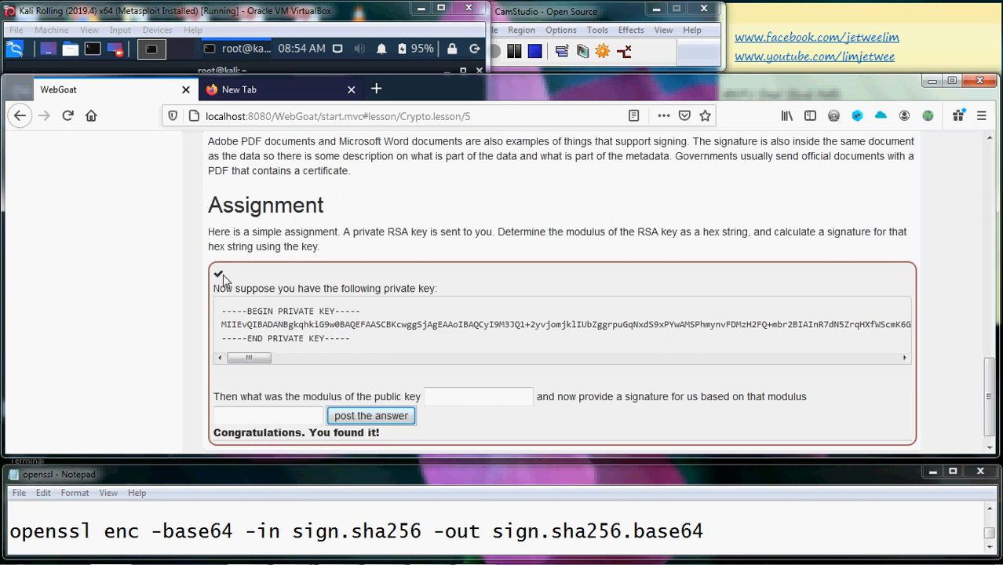
pyautogui.moveTo(524, 67)
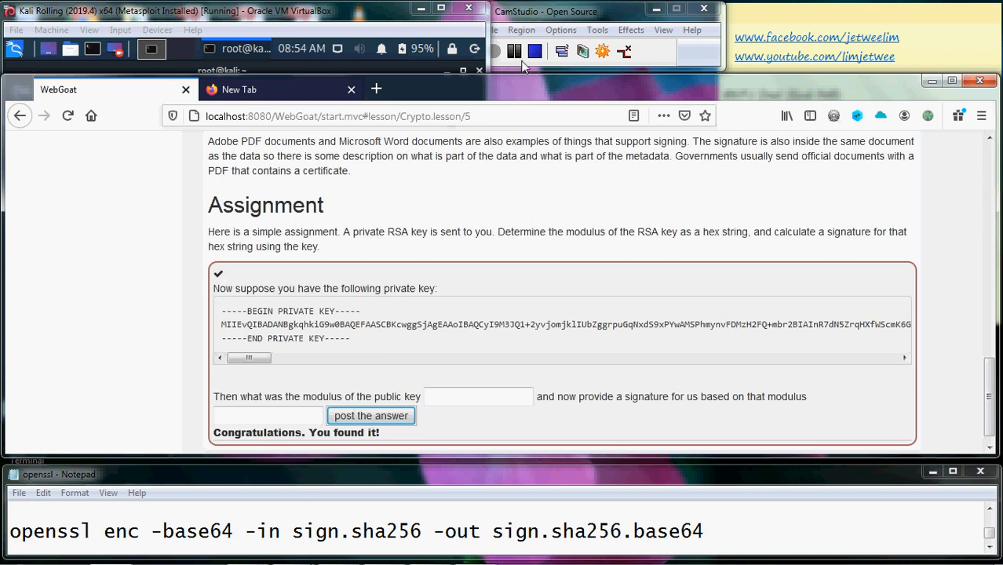